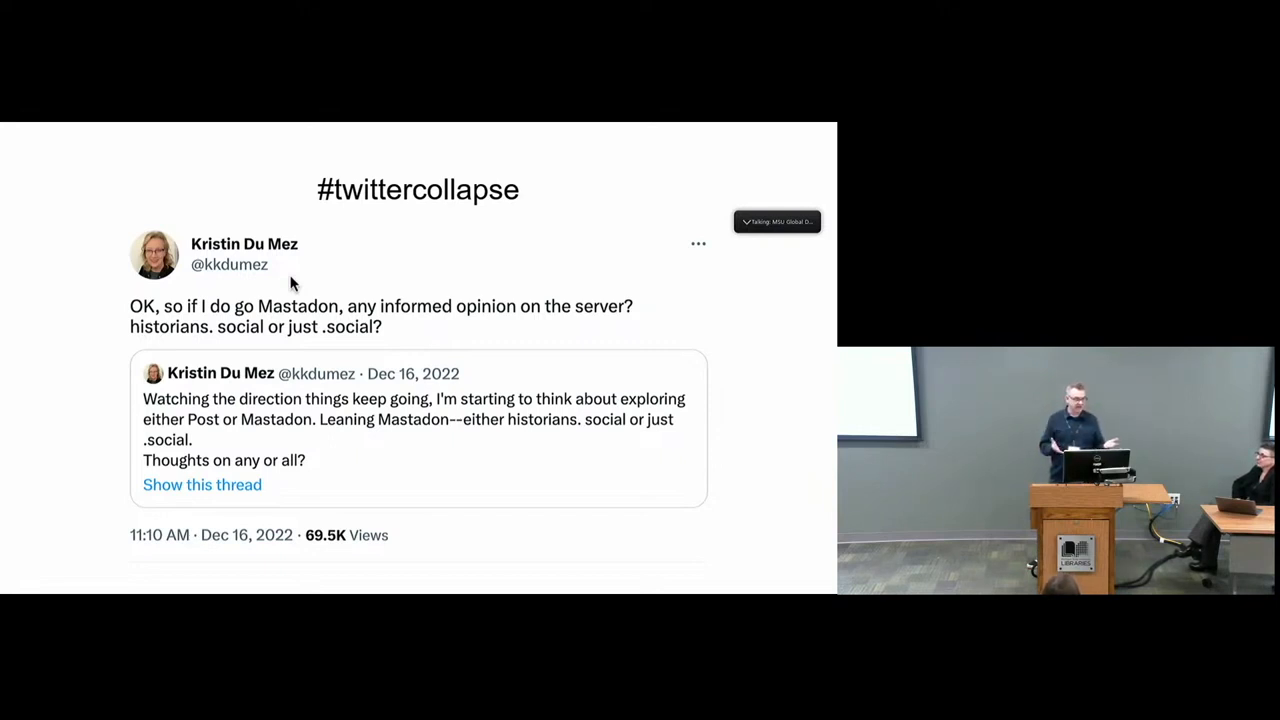
Advance the deck to the 'Let's Get Out' slide showing the hcommons.social server page.
key("Right")
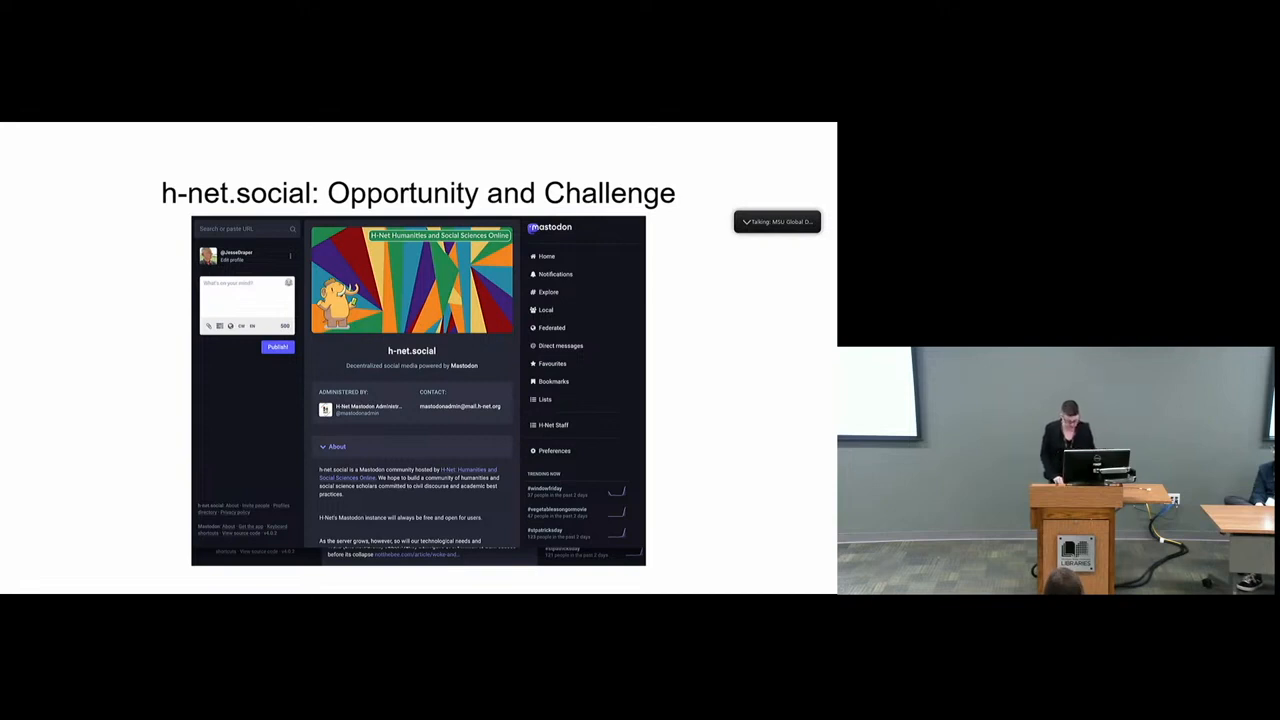
key("Right")
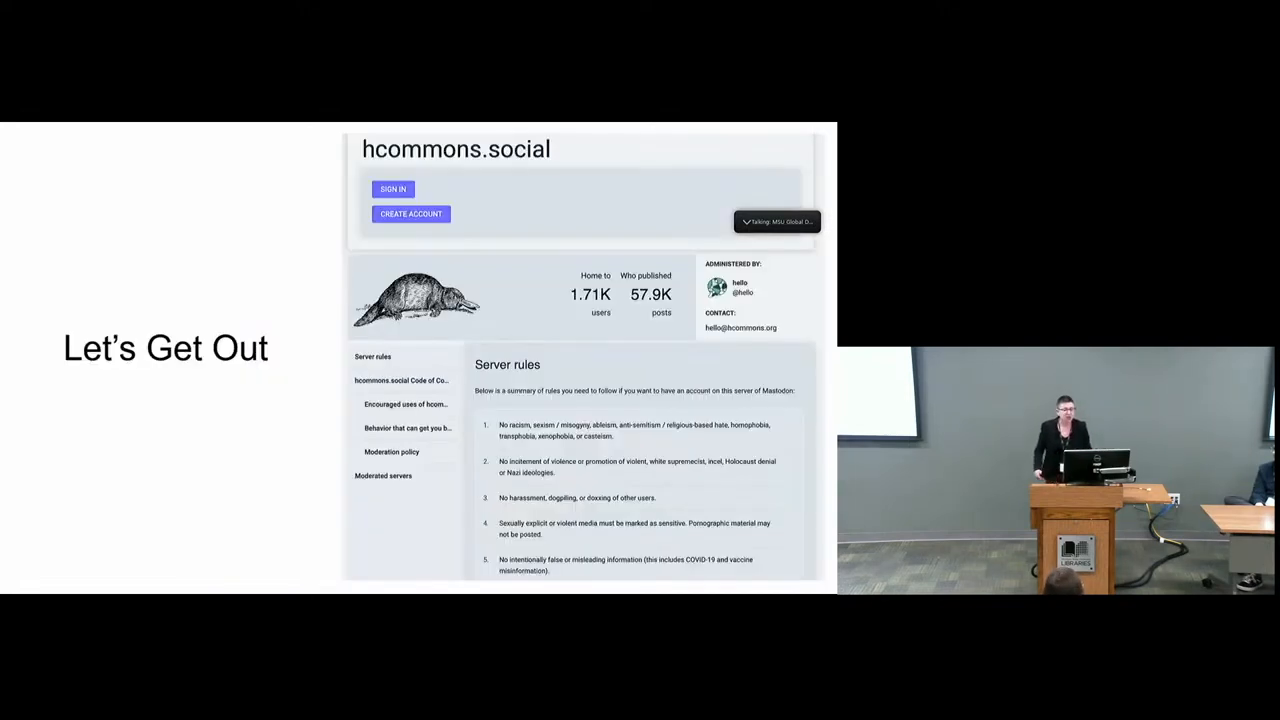